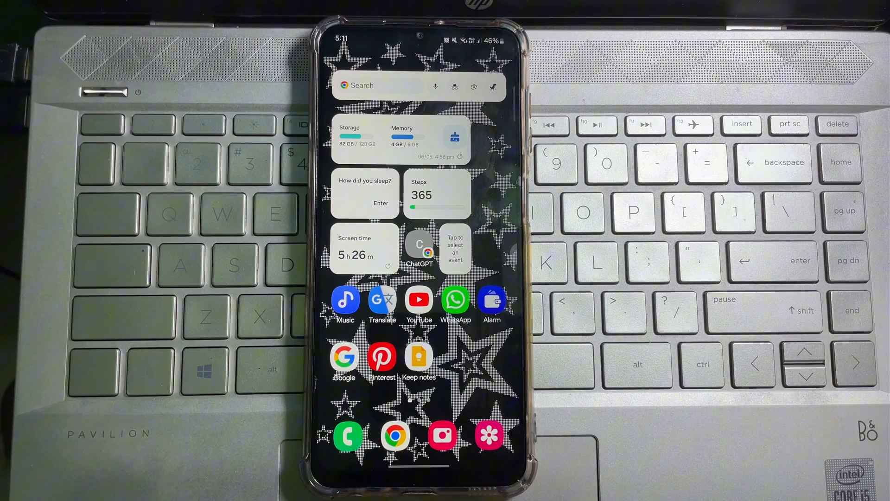
Step: View the Clock app's Alarm list, then return to the app drawer
{"action": "scroll", "scroll_direction": "up", "scroll_amount": 3}
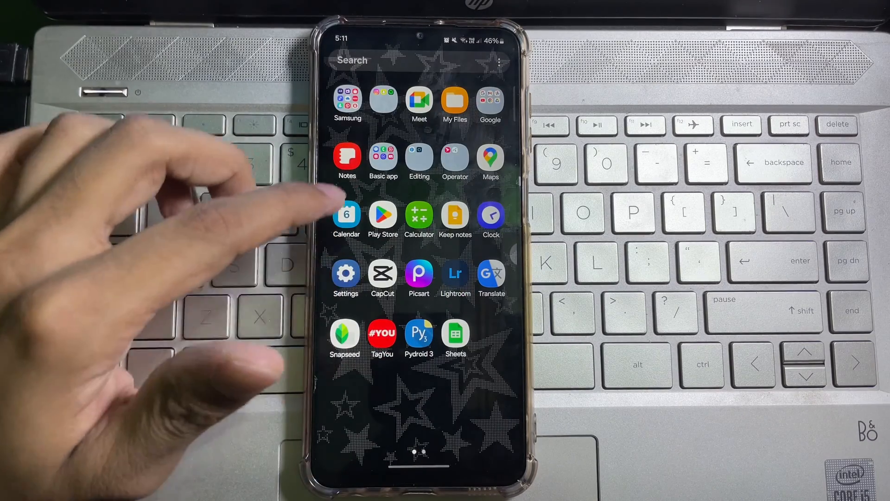
{"action": "left_click", "coordinate": [489, 217]}
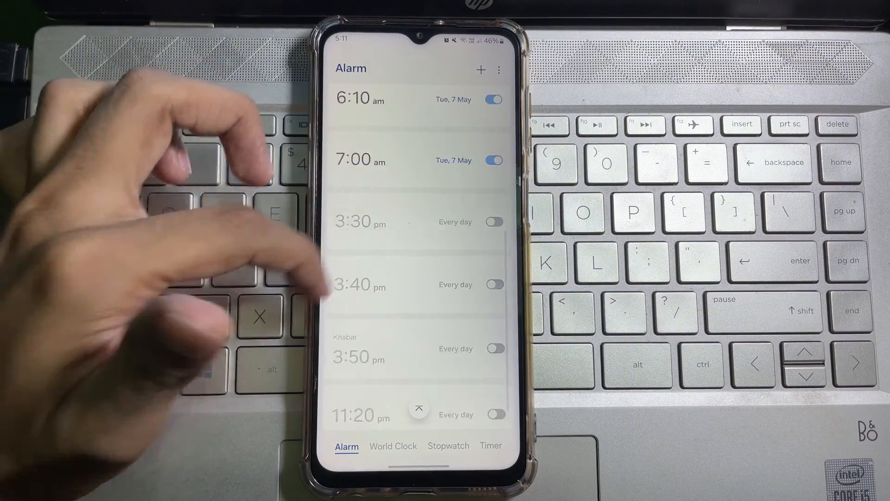
{"action": "scroll", "scroll_direction": "up", "scroll_amount": 3}
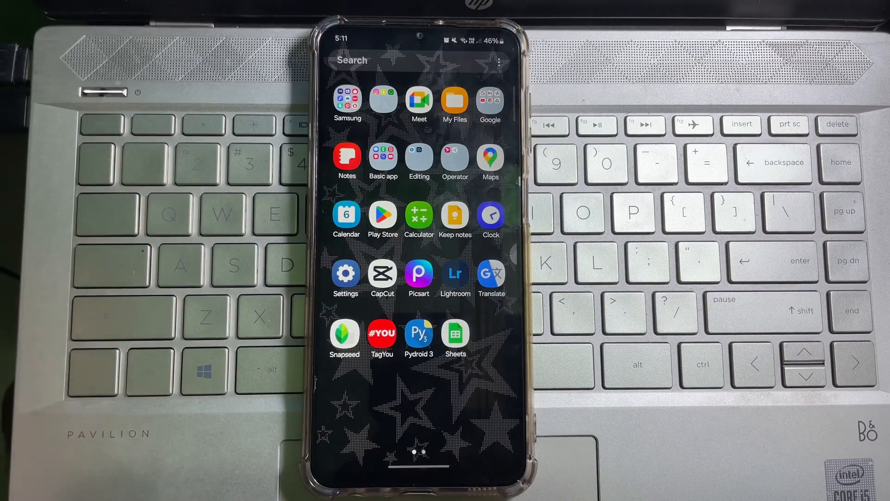
Step: Reach the Clock app's Clear data confirmation prompt under Settings > Apps > Clock > Storage
{"action": "left_click", "coordinate": [345, 278]}
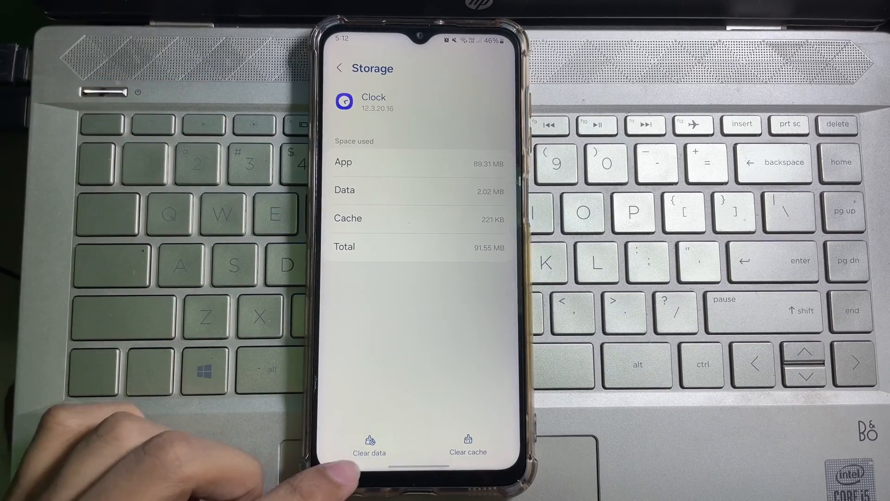
{"action": "left_click", "coordinate": [369, 443]}
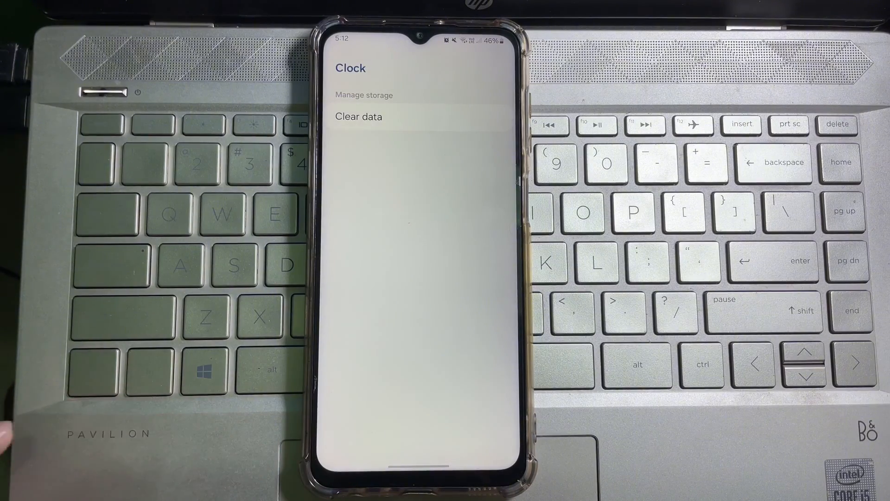
{"action": "left_click", "coordinate": [358, 117]}
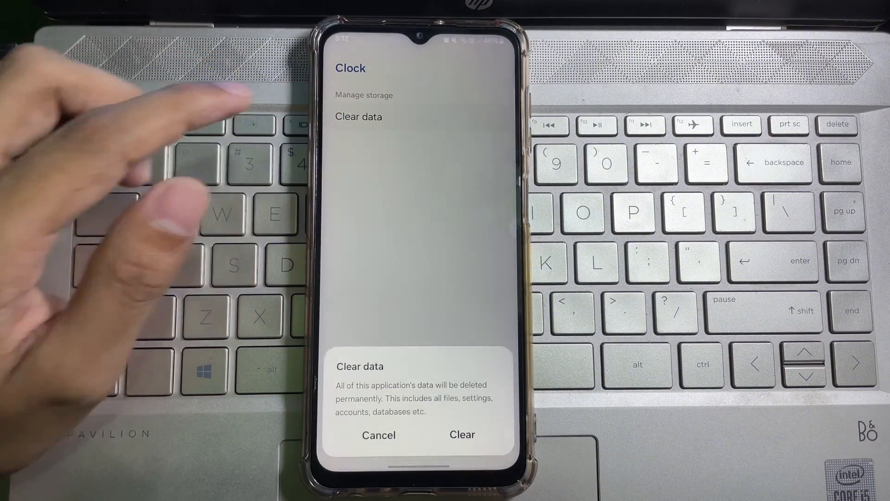